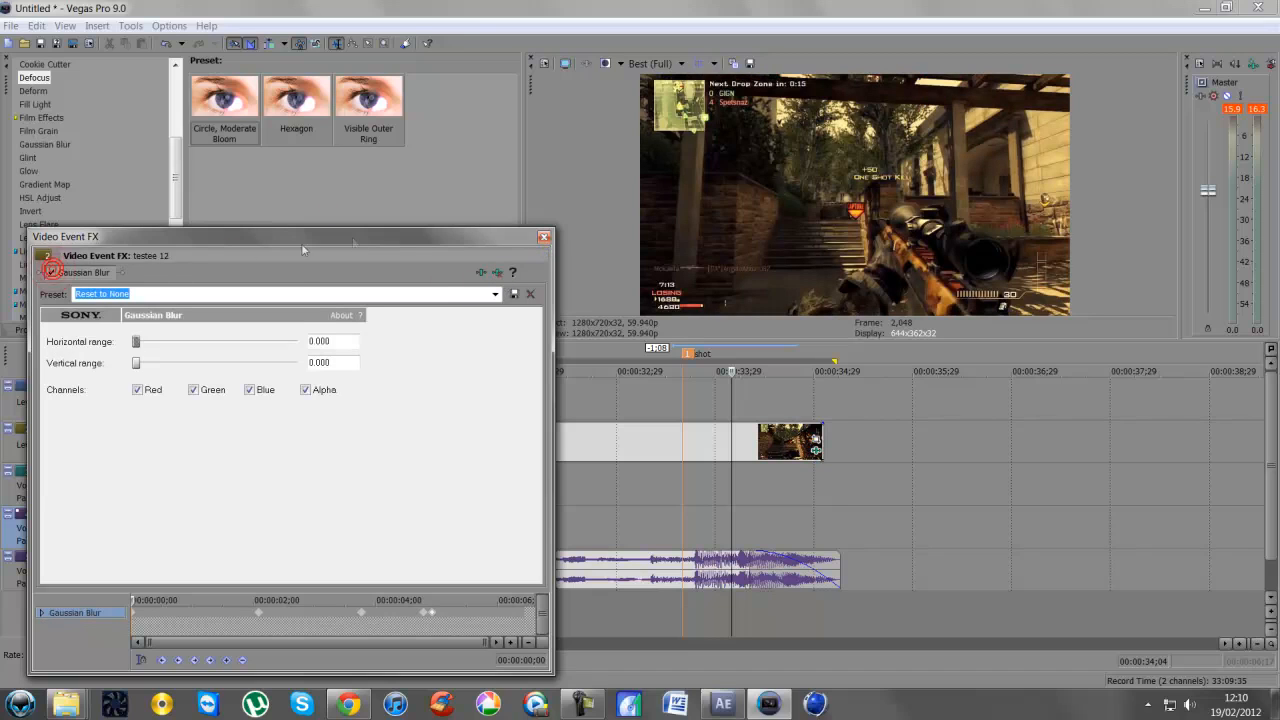
Close the Gaussian Blur Video Event FX window and return to the montage timeline.
click(544, 236)
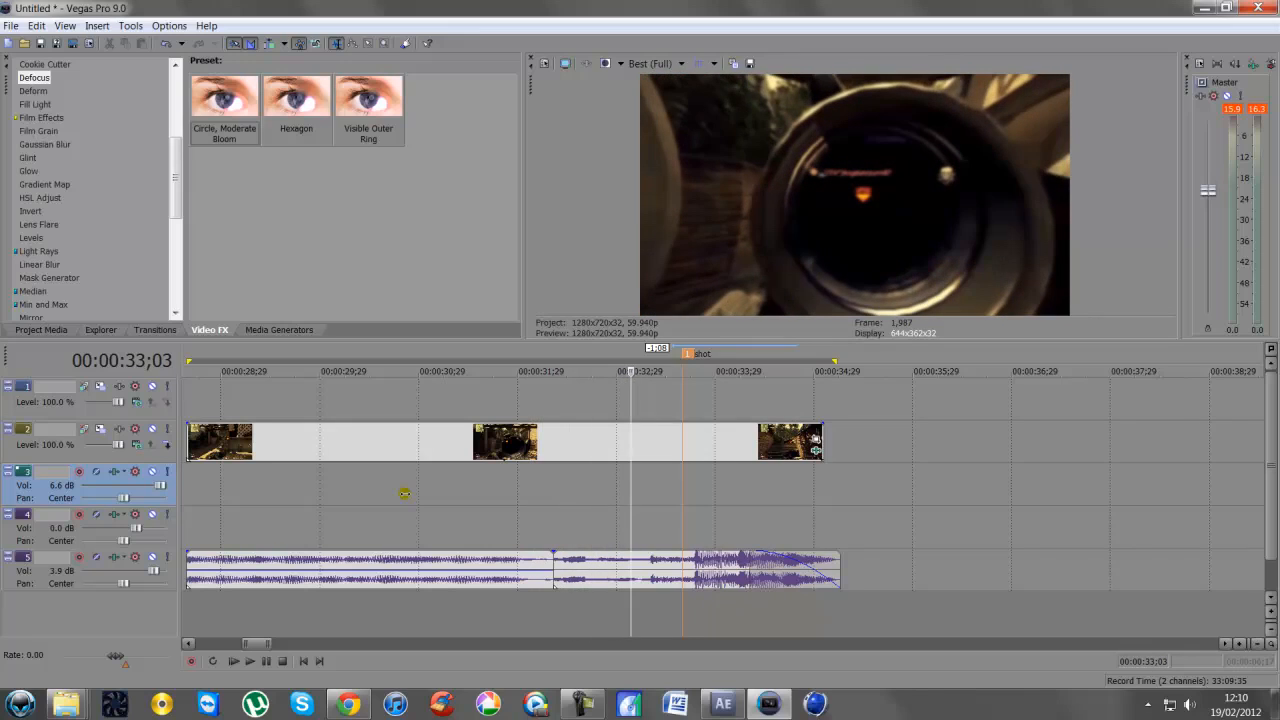
mouse_move(724, 616)
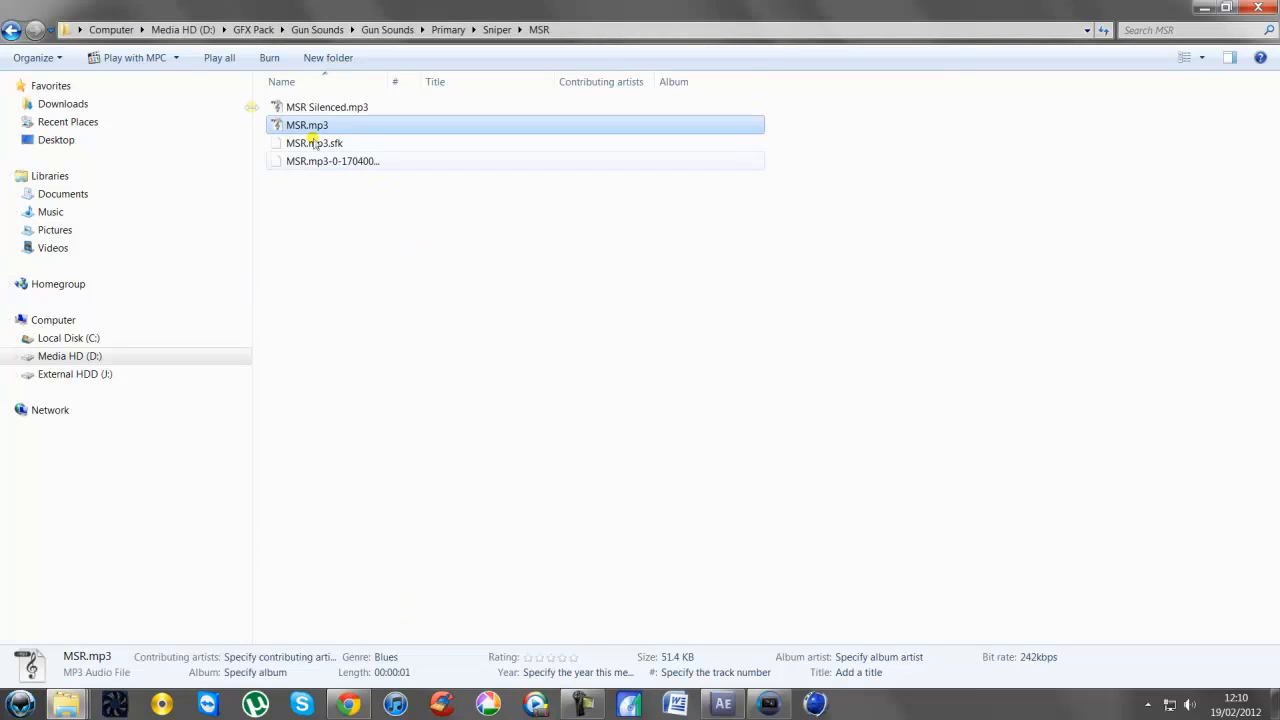
mouse_move(304, 124)
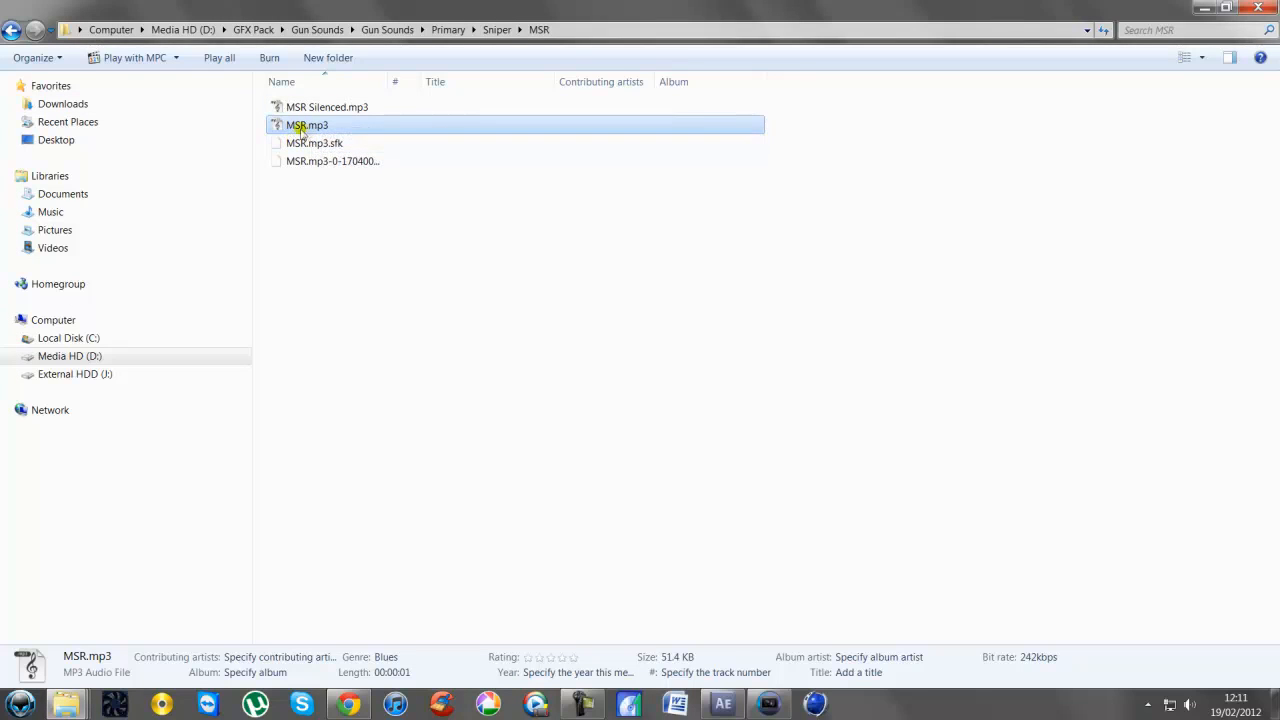
Carry MSR.mp3 from the Sniper > MSR folder over to the Vegas taskbar button.
drag(308, 124, 400, 288)
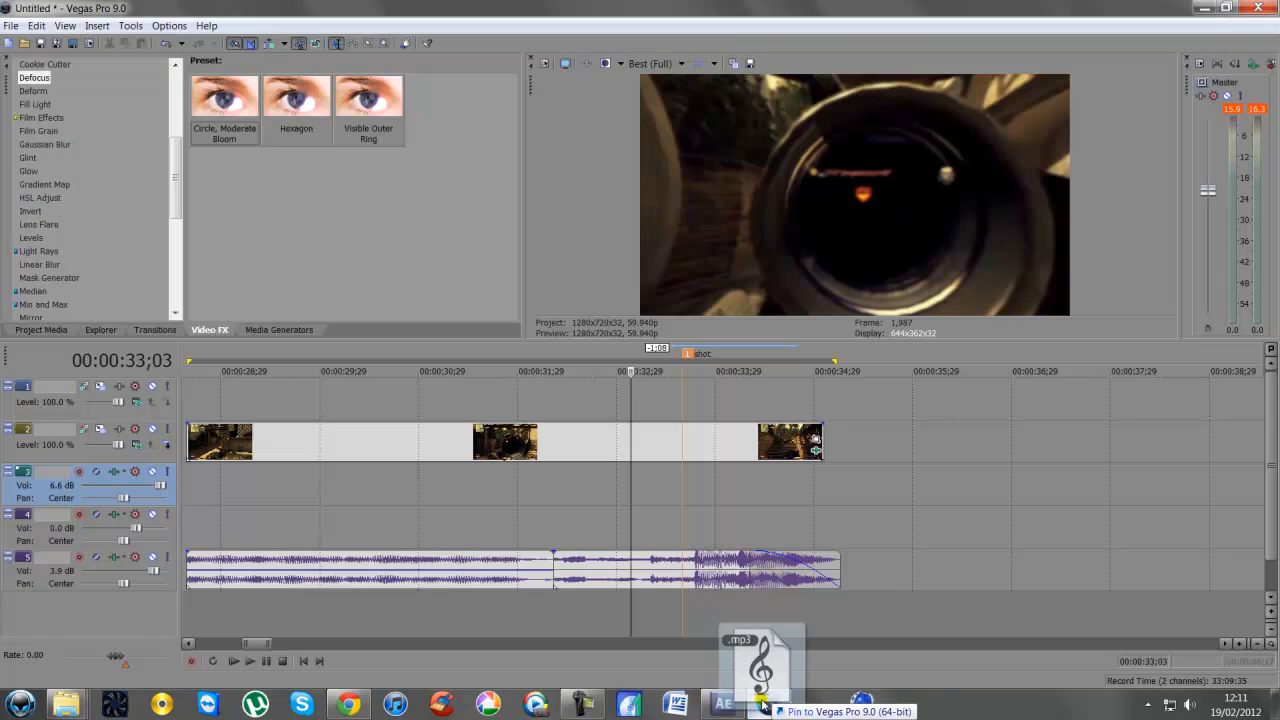
Drop MSR.mp3 on the audio track and slide the clip ahead of the next montage clip.
drag(760, 670, 530, 482)
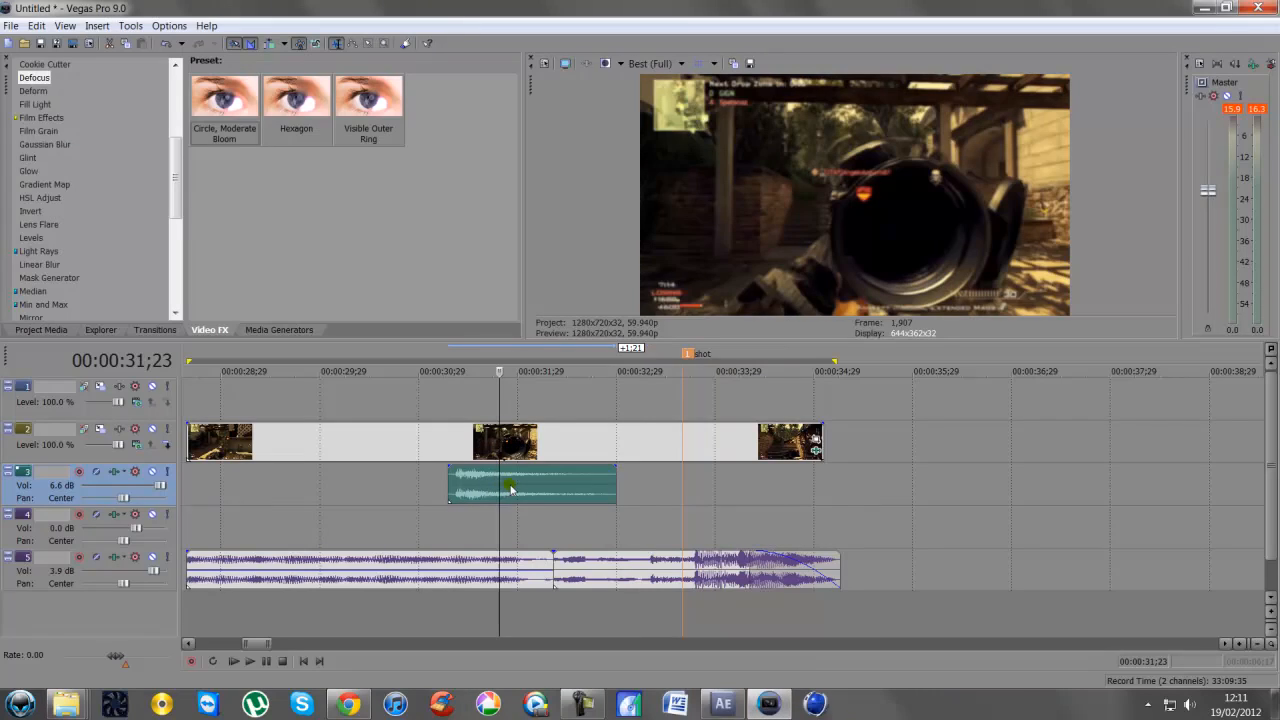
right_click(510, 488)
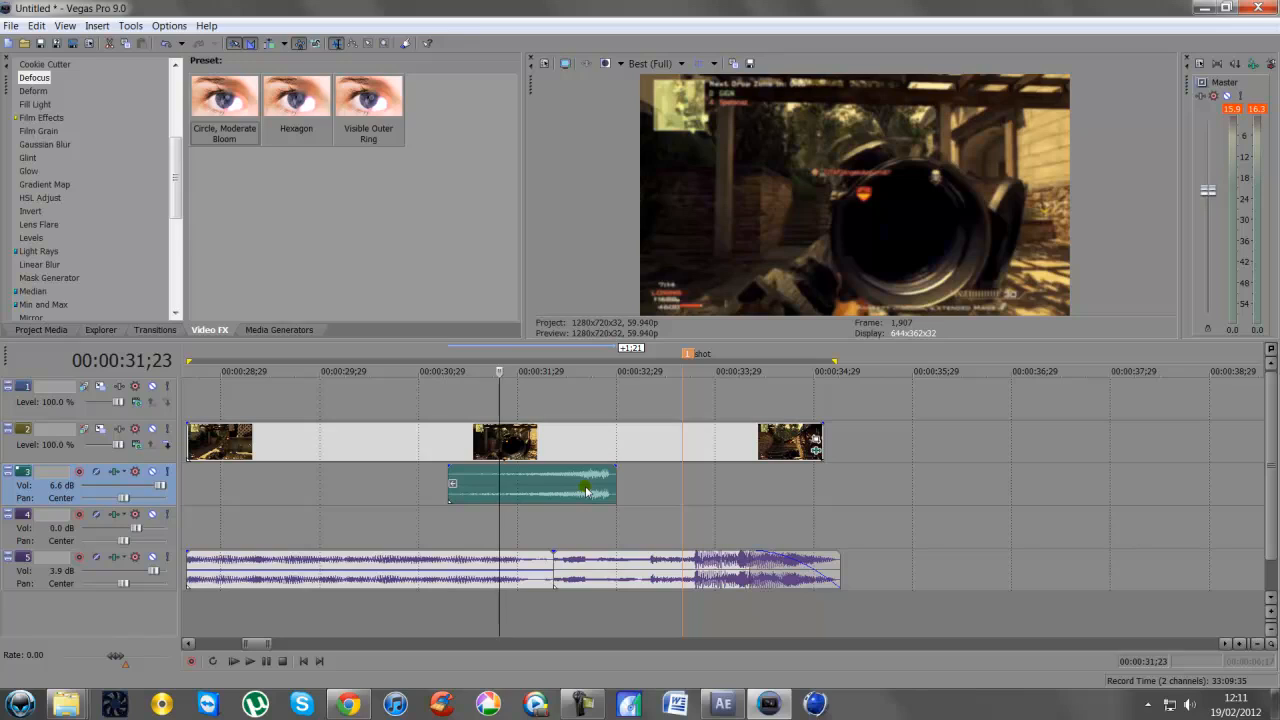
mouse_move(564, 488)
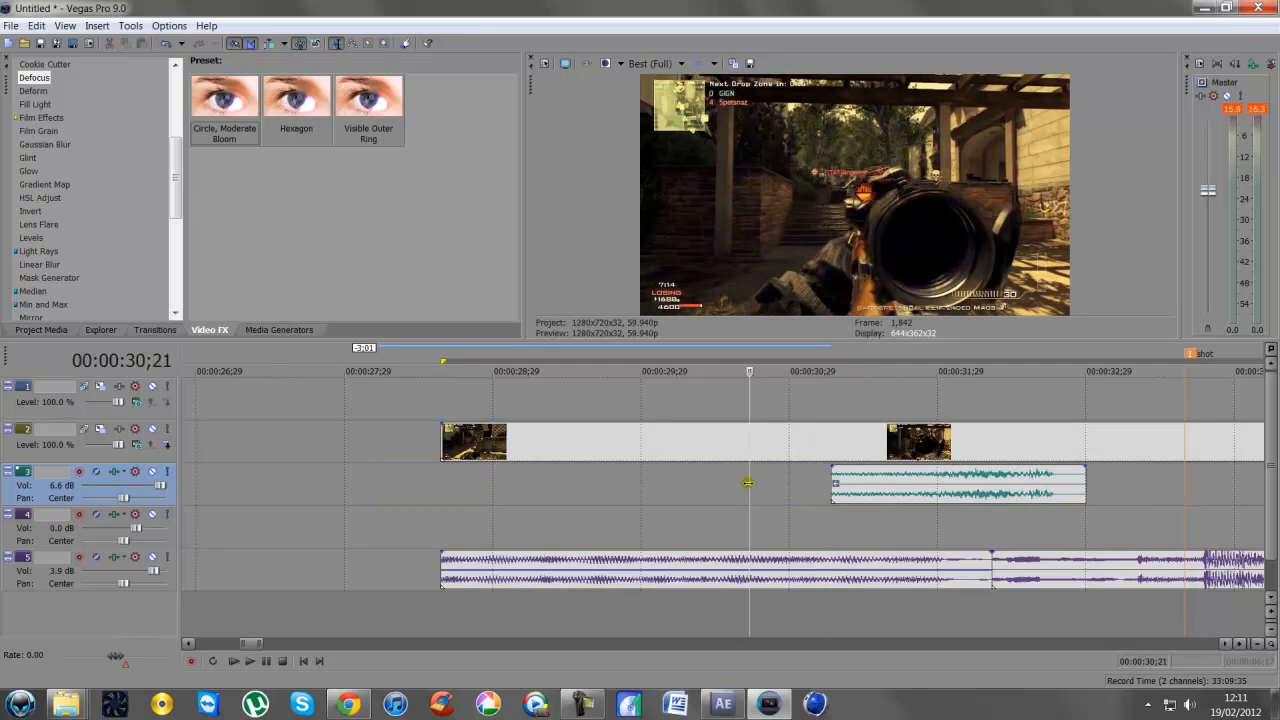
drag(956, 486, 644, 486)
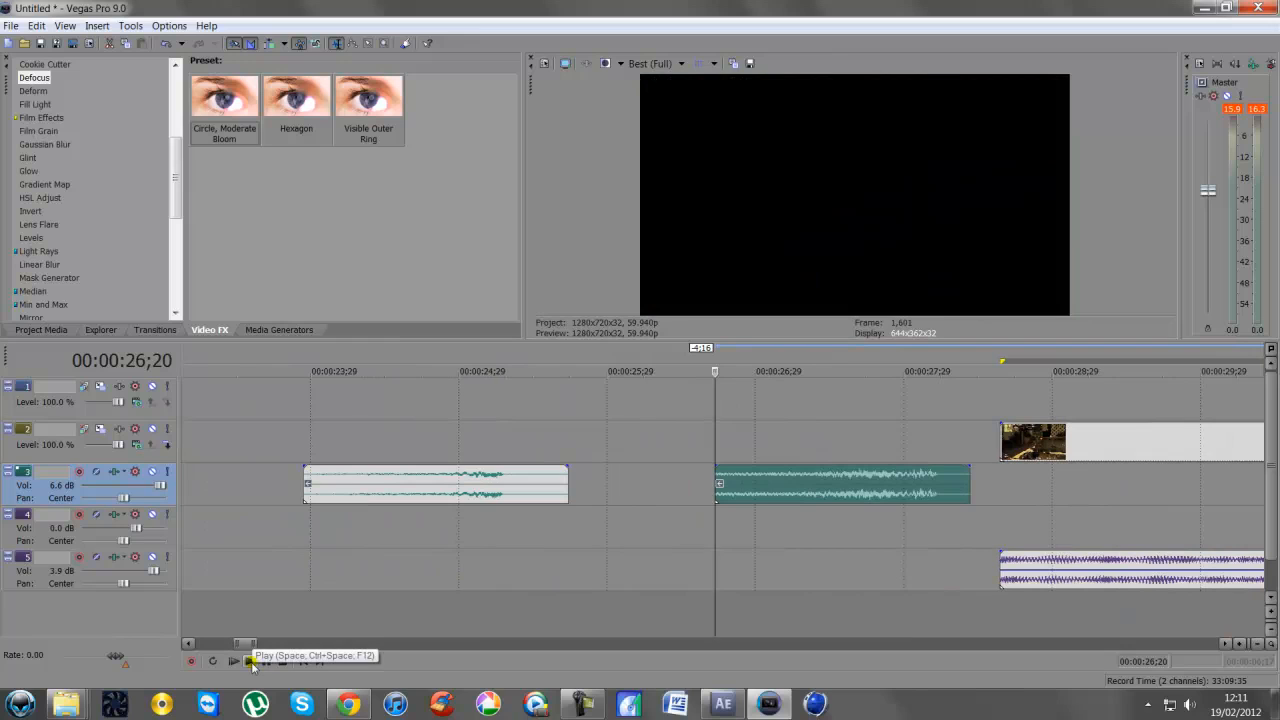
Preview the placed MSR sound with a short play and stop.
click(250, 660)
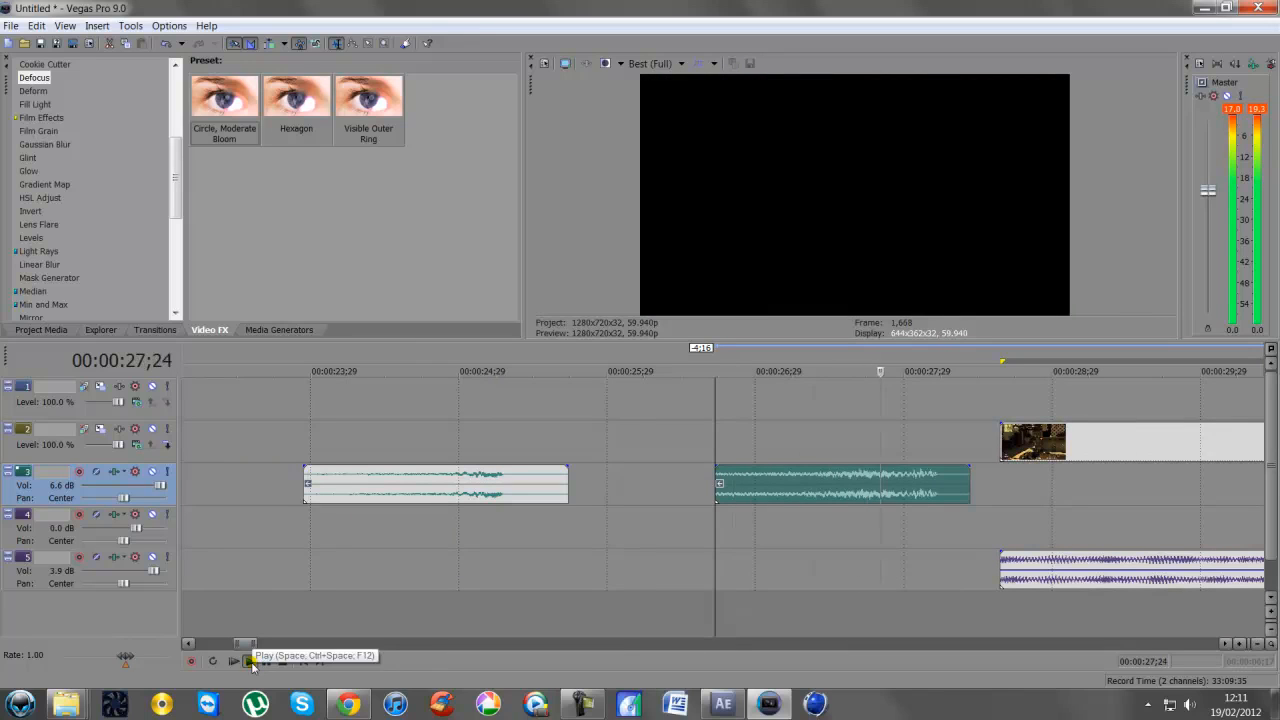
click(250, 660)
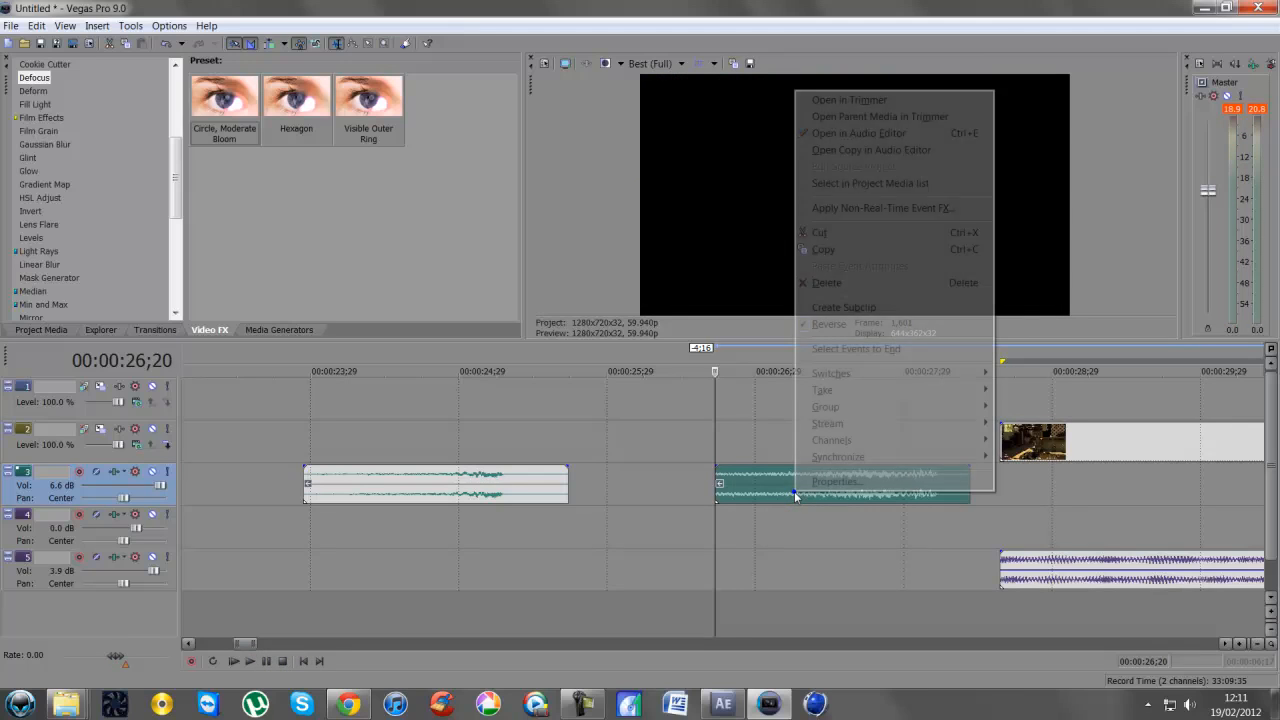
Tick Lock to stretch in the reversed MSR clip's Properties and audition the lowered-pitch whoosh.
click(836, 480)
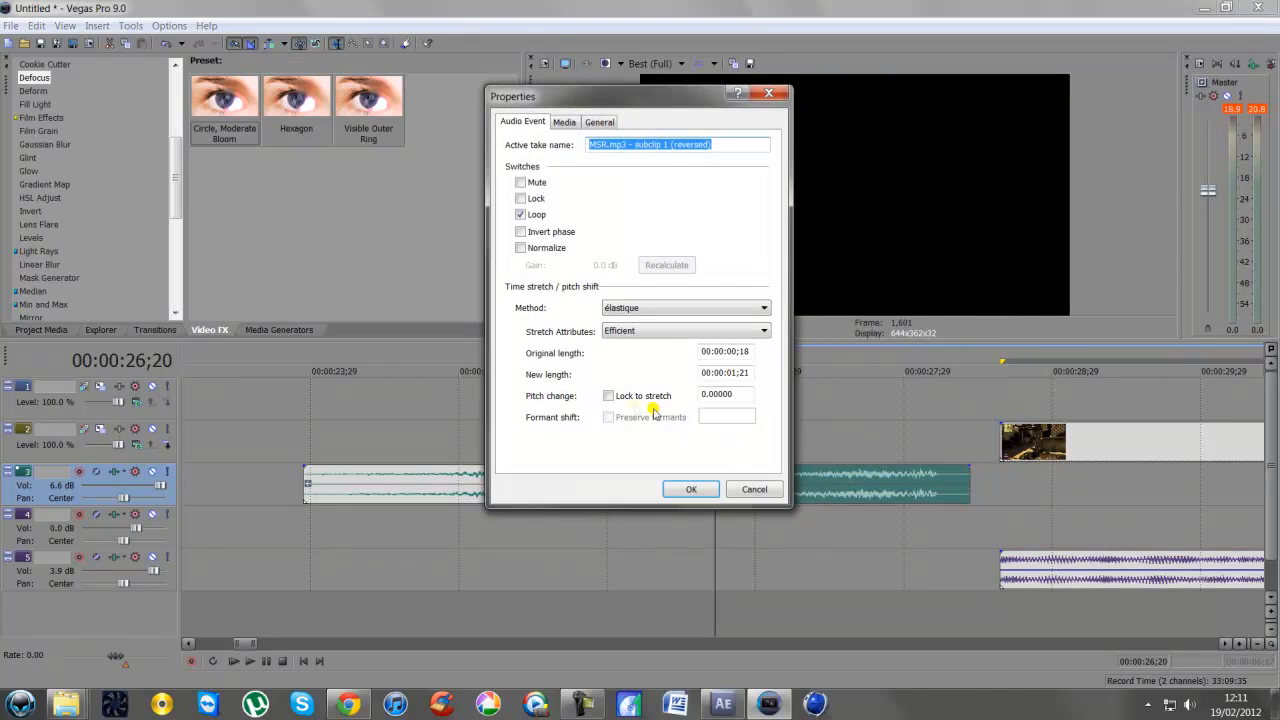
click(608, 396)
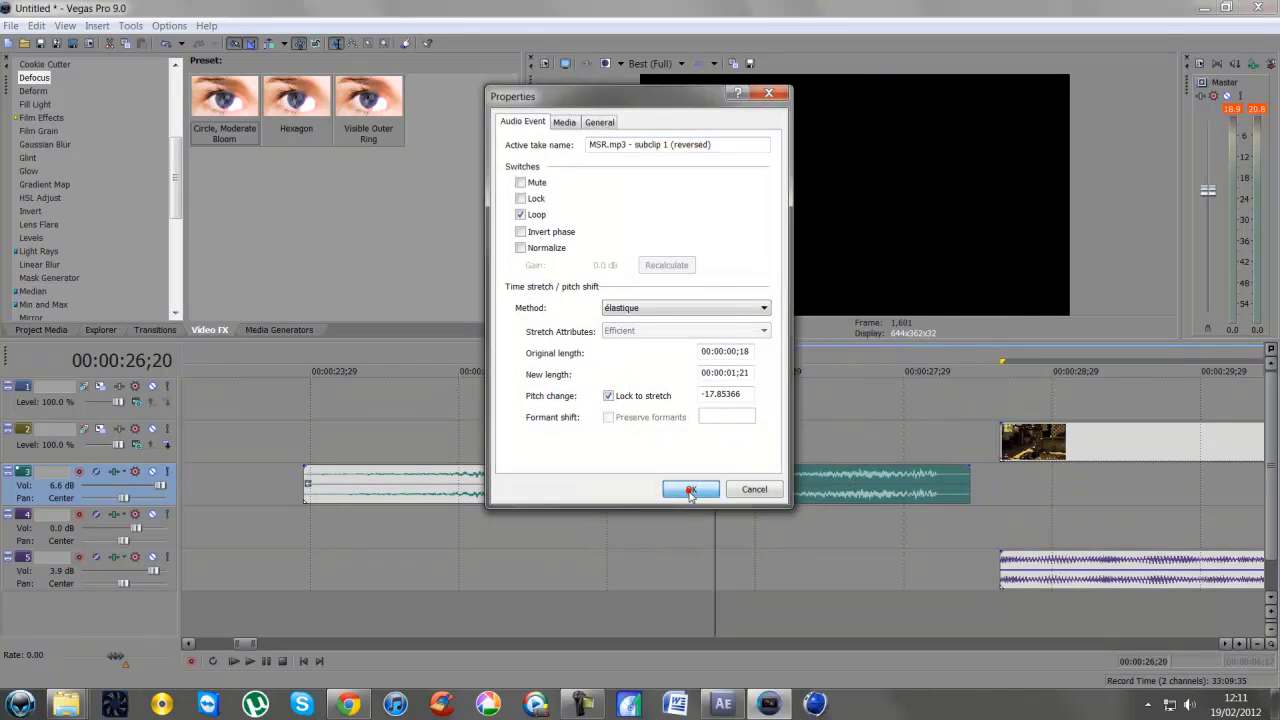
click(690, 488)
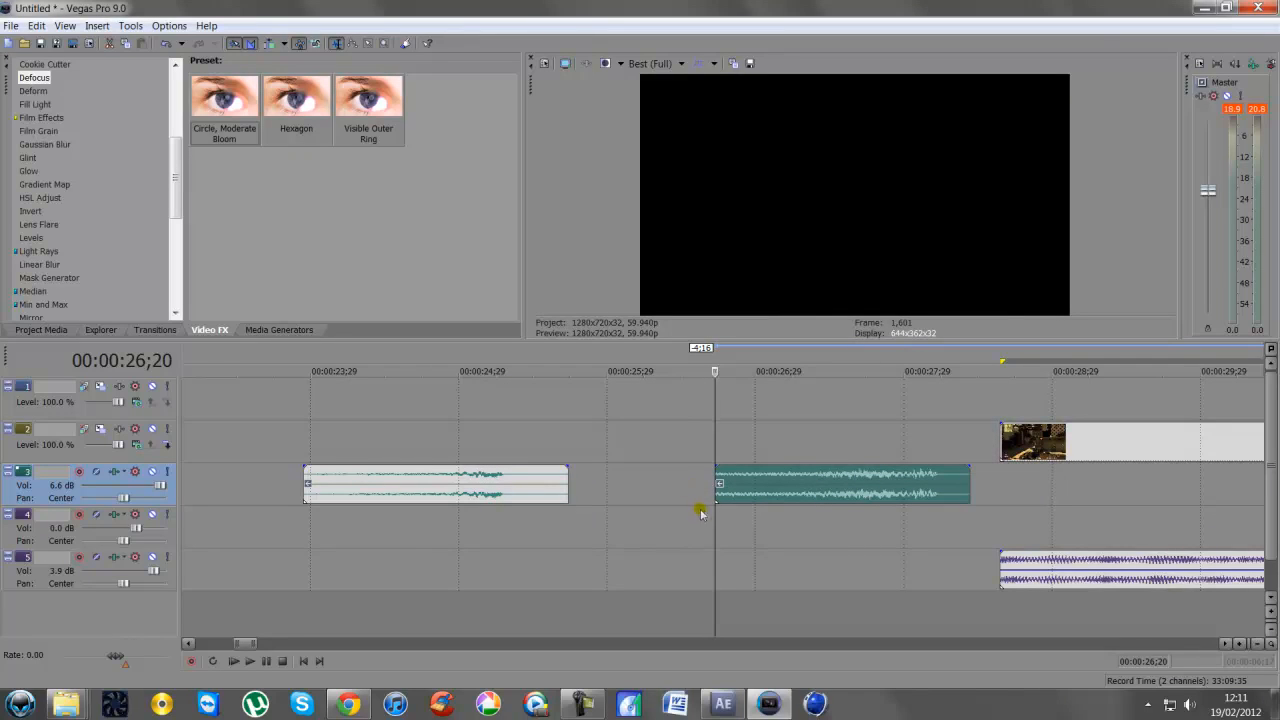
mouse_move(250, 660)
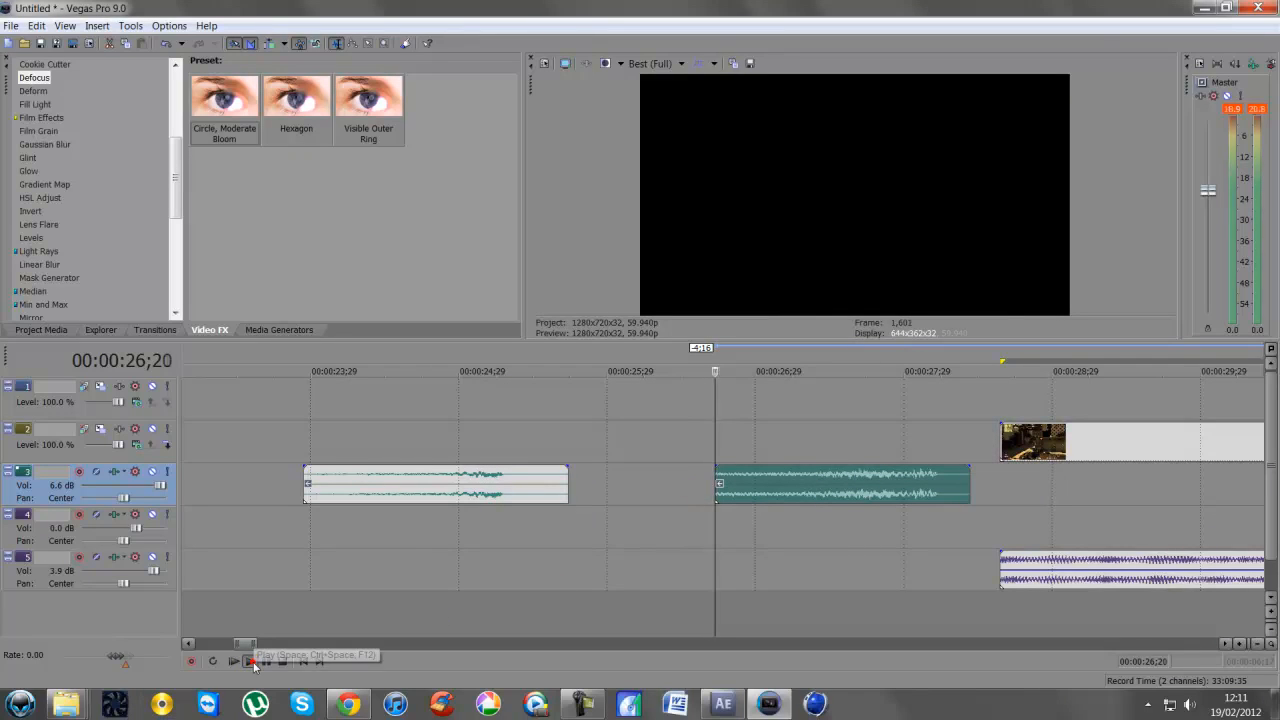
click(248, 660)
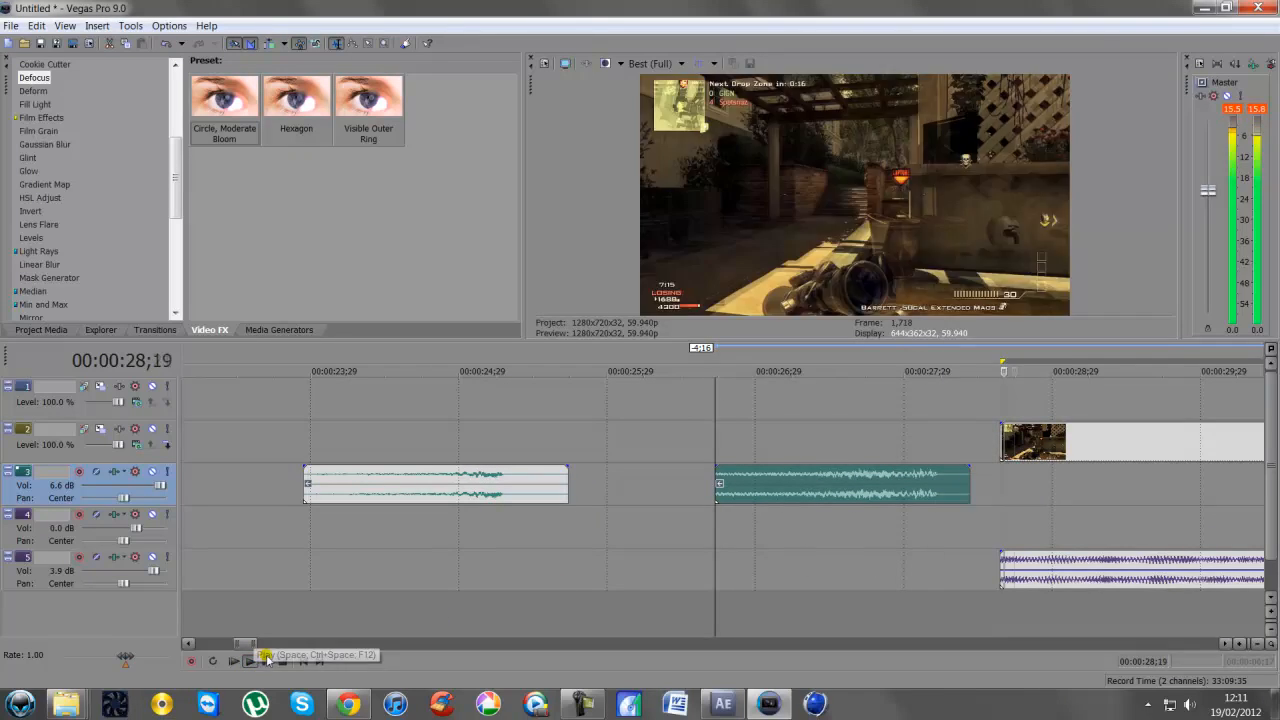
click(266, 660)
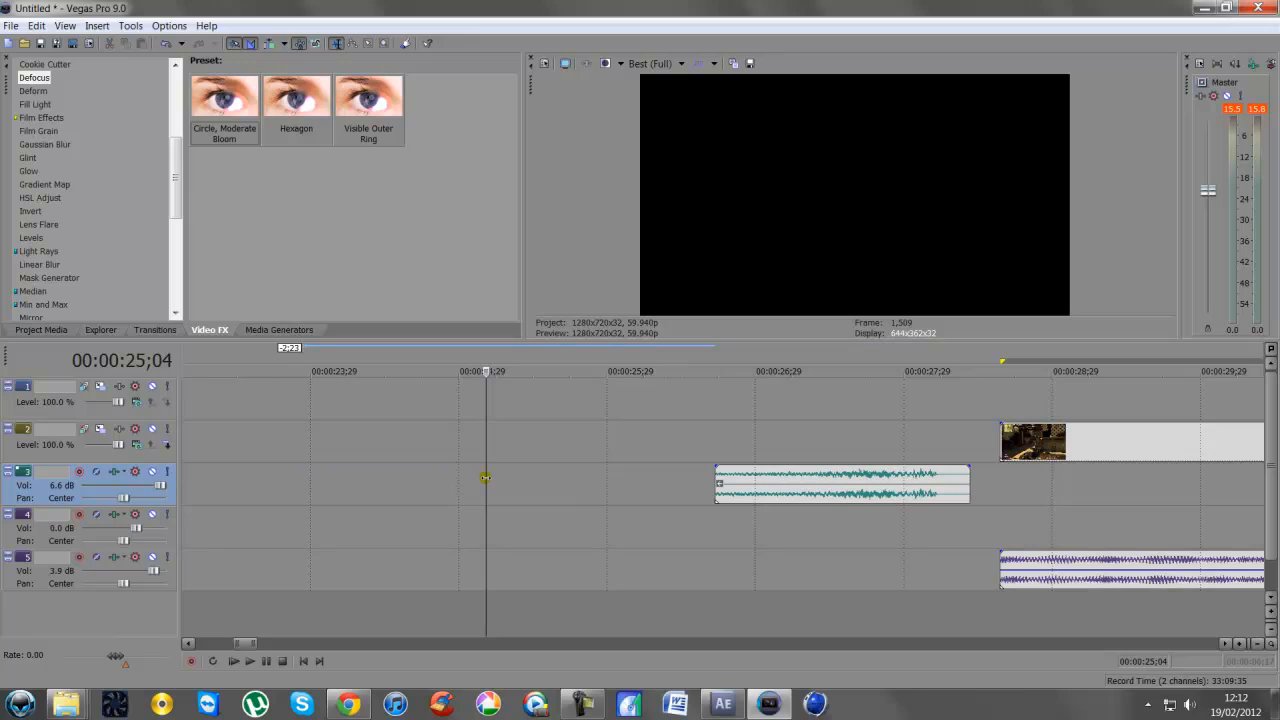
mouse_move(116, 472)
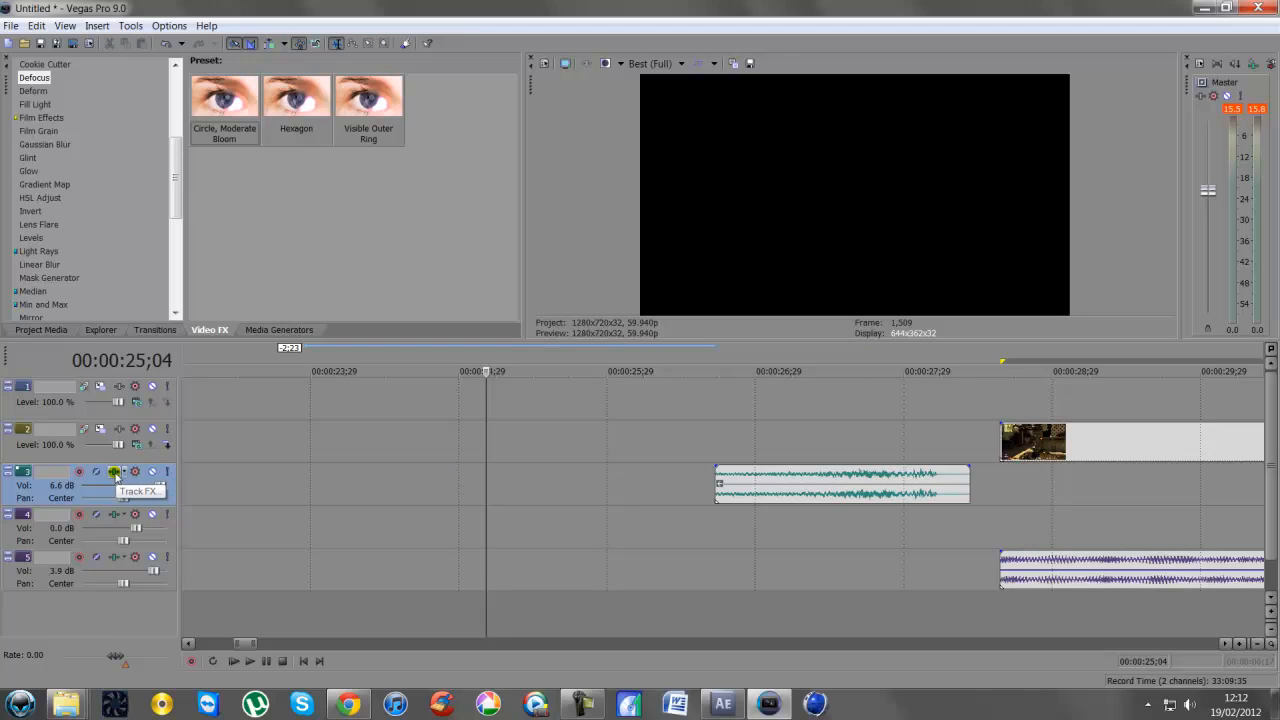
Shape the whoosh track's Track EQ with boosted low and high shelves and a midrange dip.
click(114, 472)
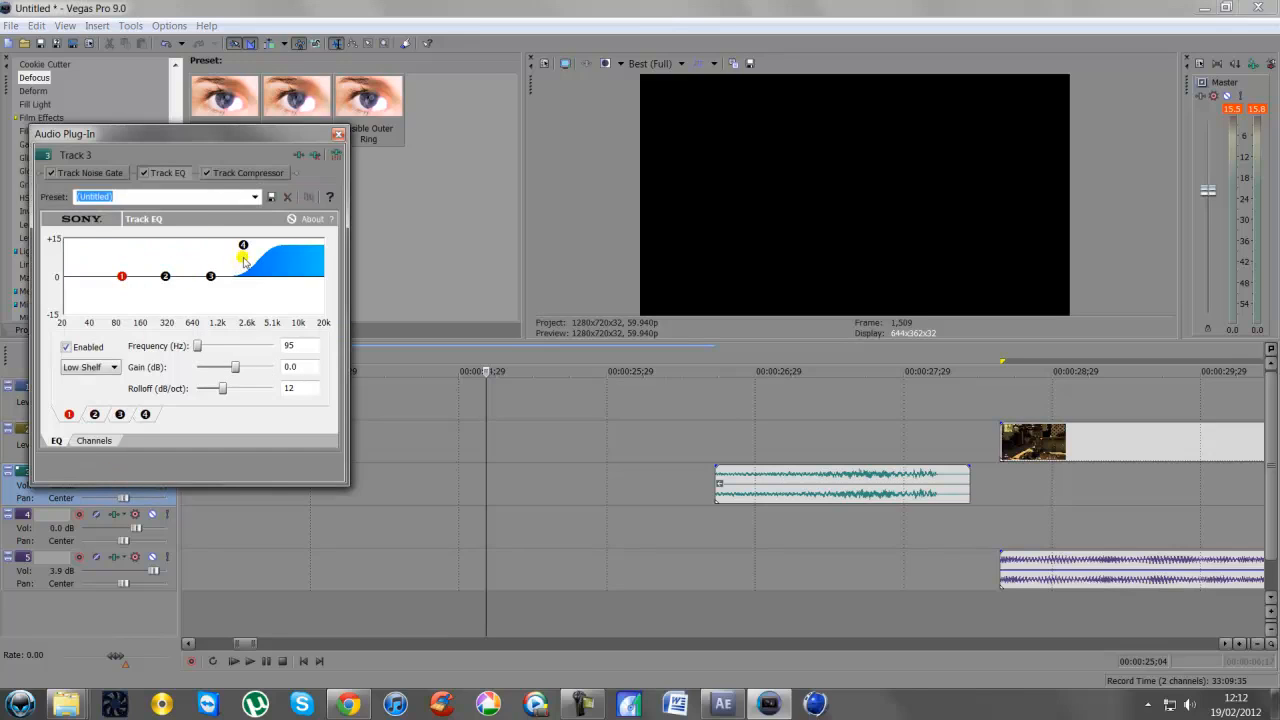
drag(244, 244, 252, 276)
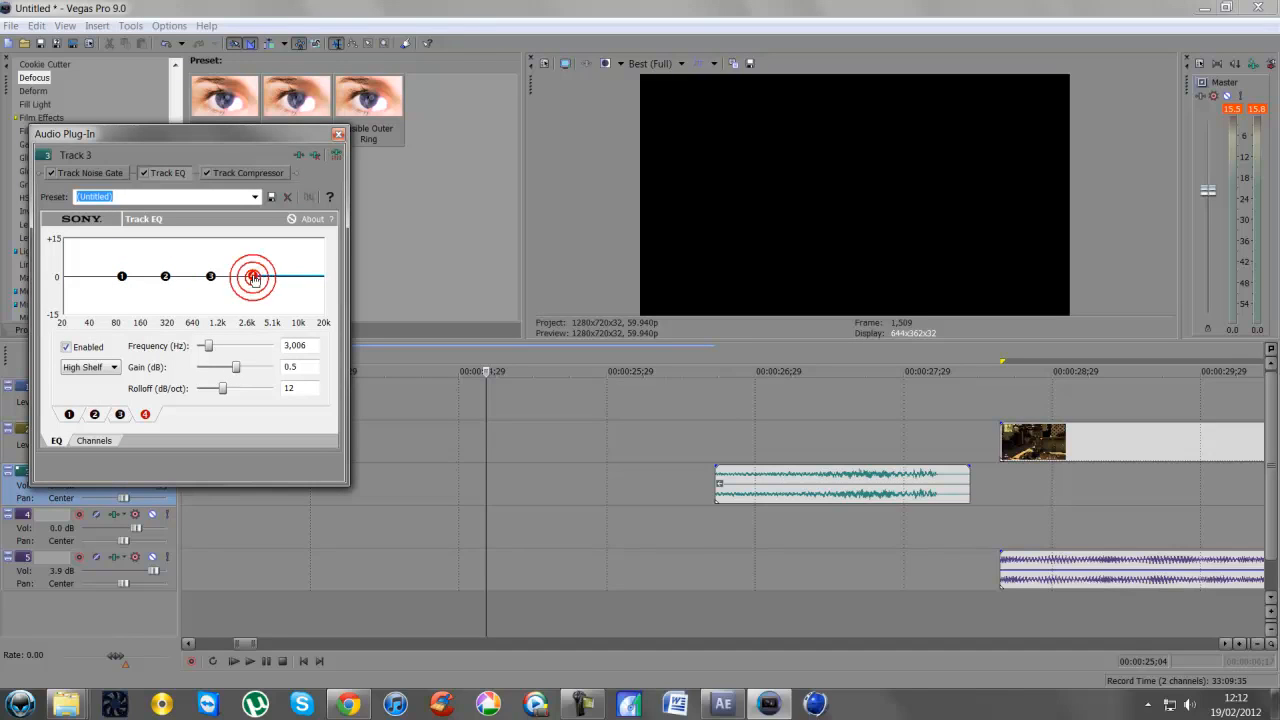
drag(256, 276, 244, 244)
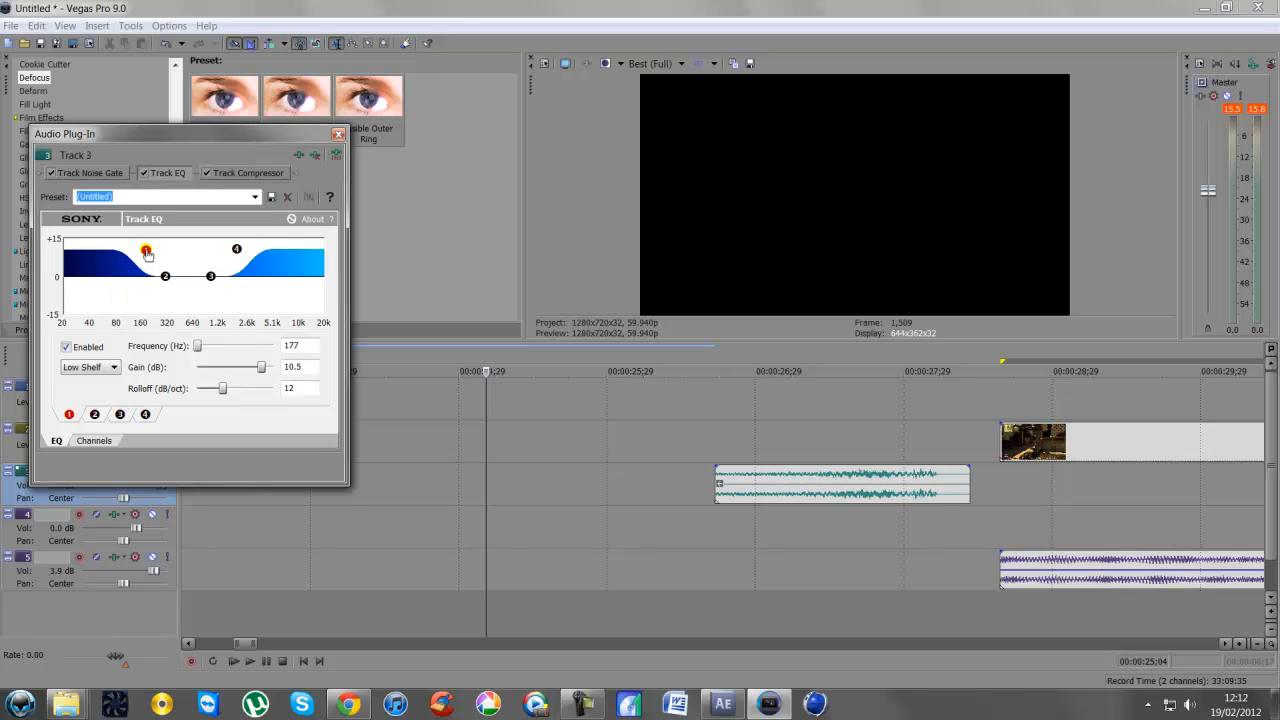
drag(148, 250, 152, 248)
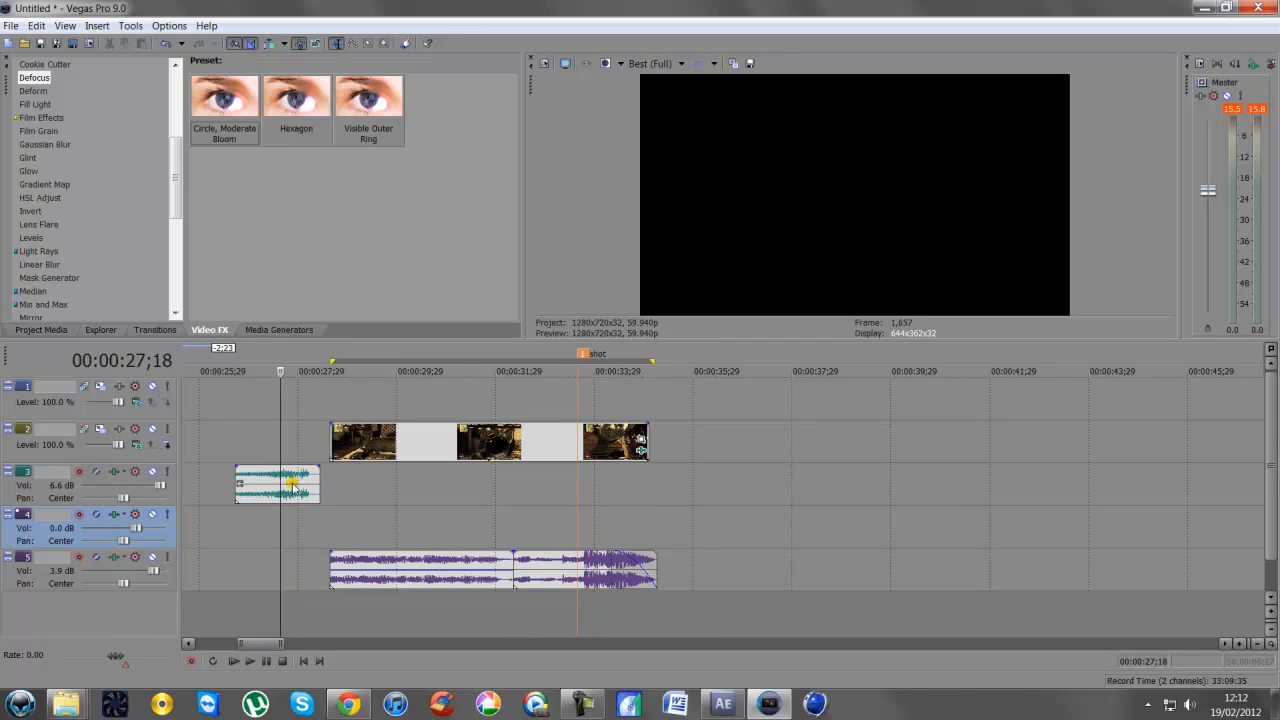
Slide the whoosh clip right so it ends at the Shot marker under the footage.
drag(278, 486, 536, 486)
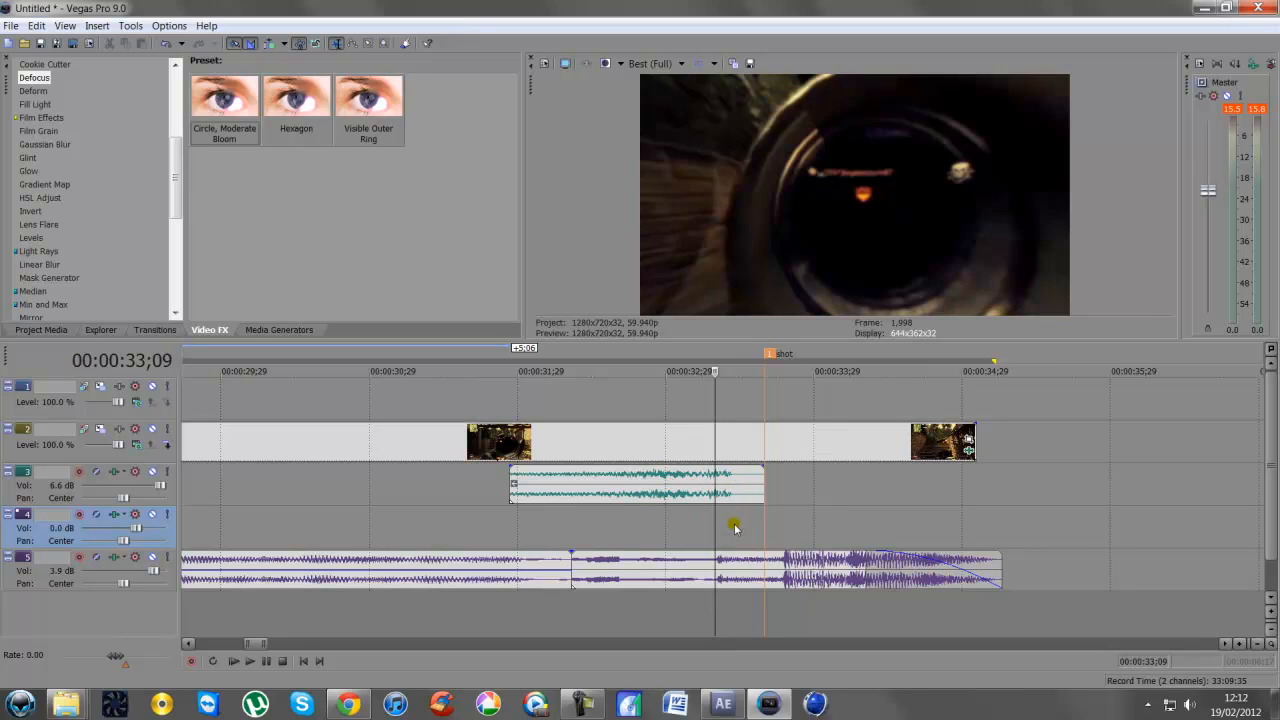
mouse_move(752, 524)
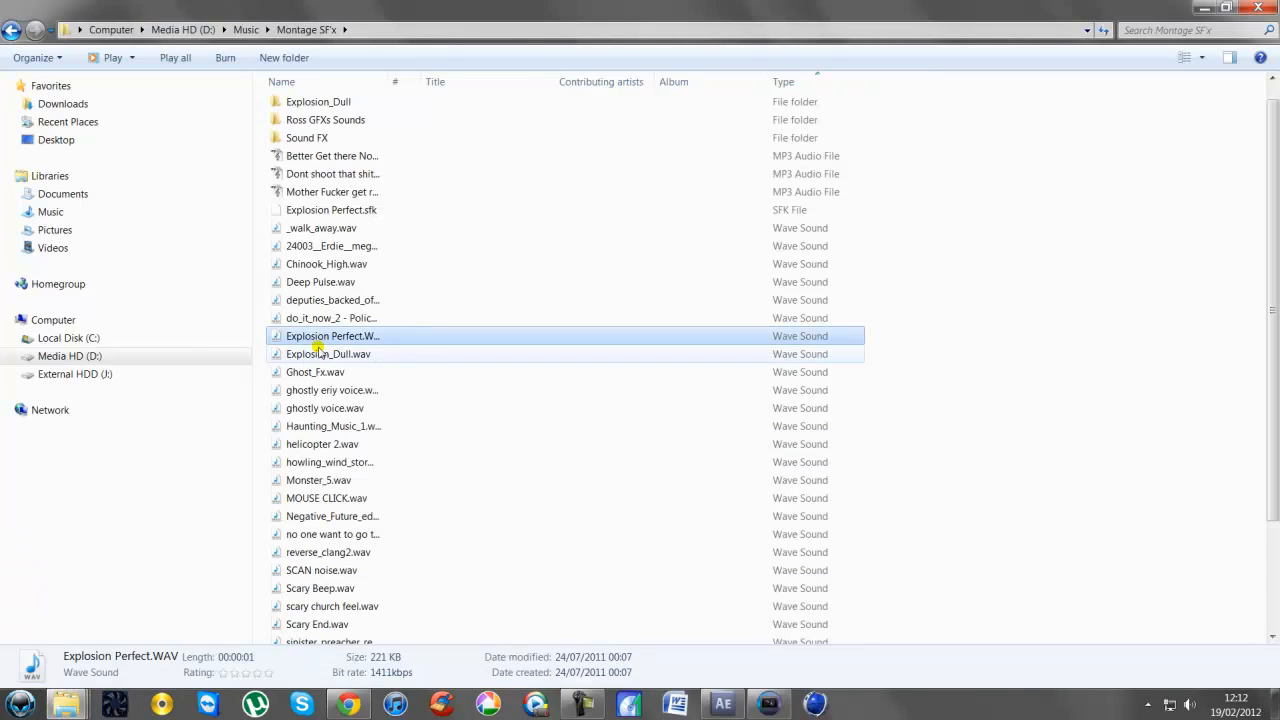
mouse_move(332, 336)
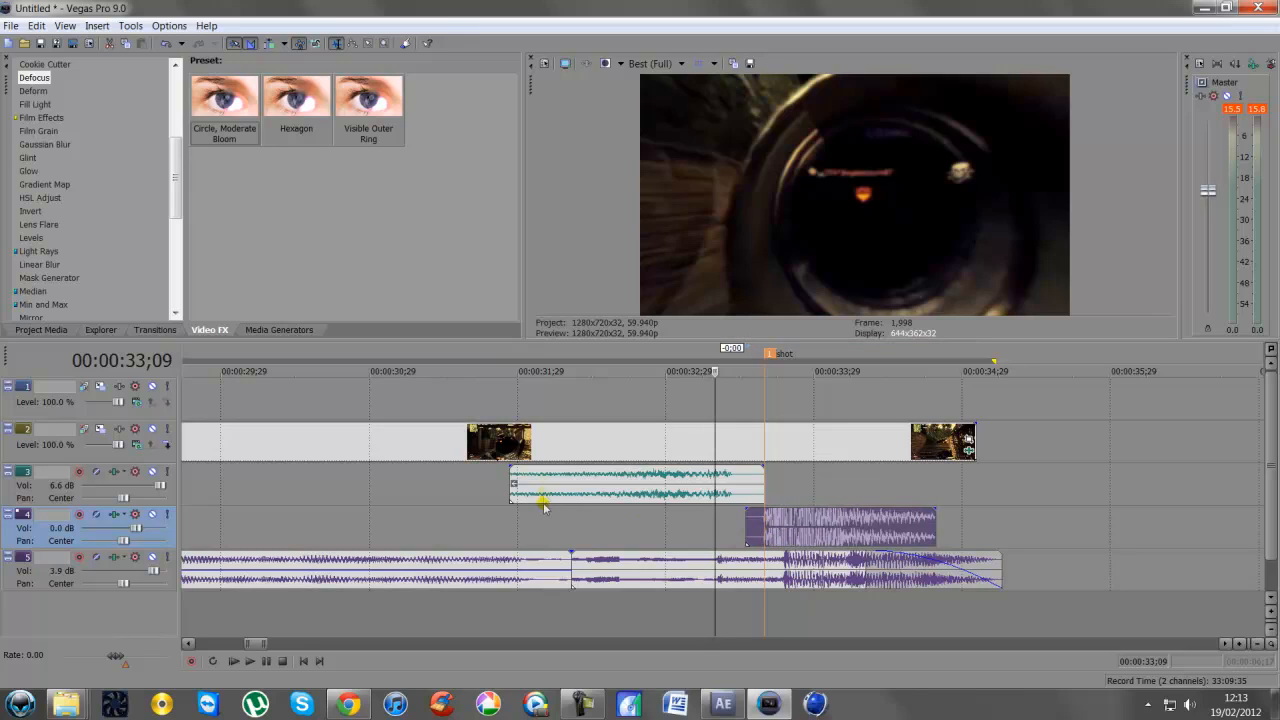
Lower the preview quality to Good (Half).
click(656, 62)
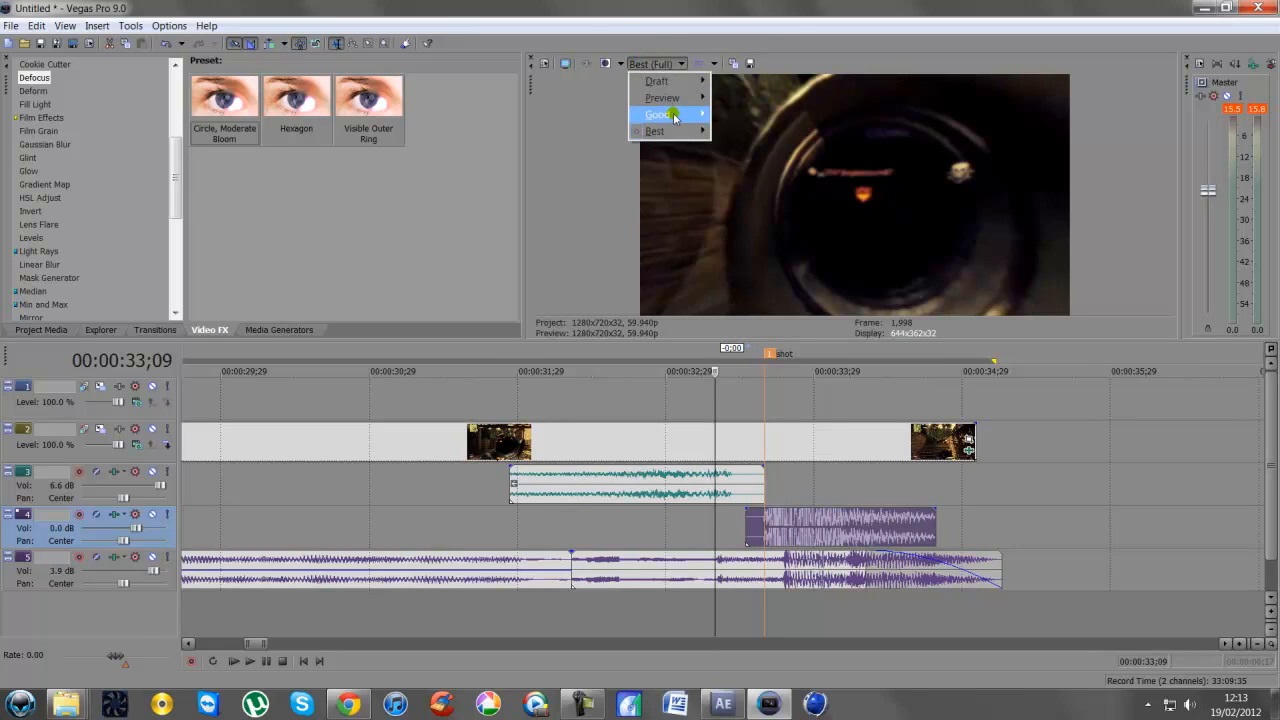
click(656, 114)
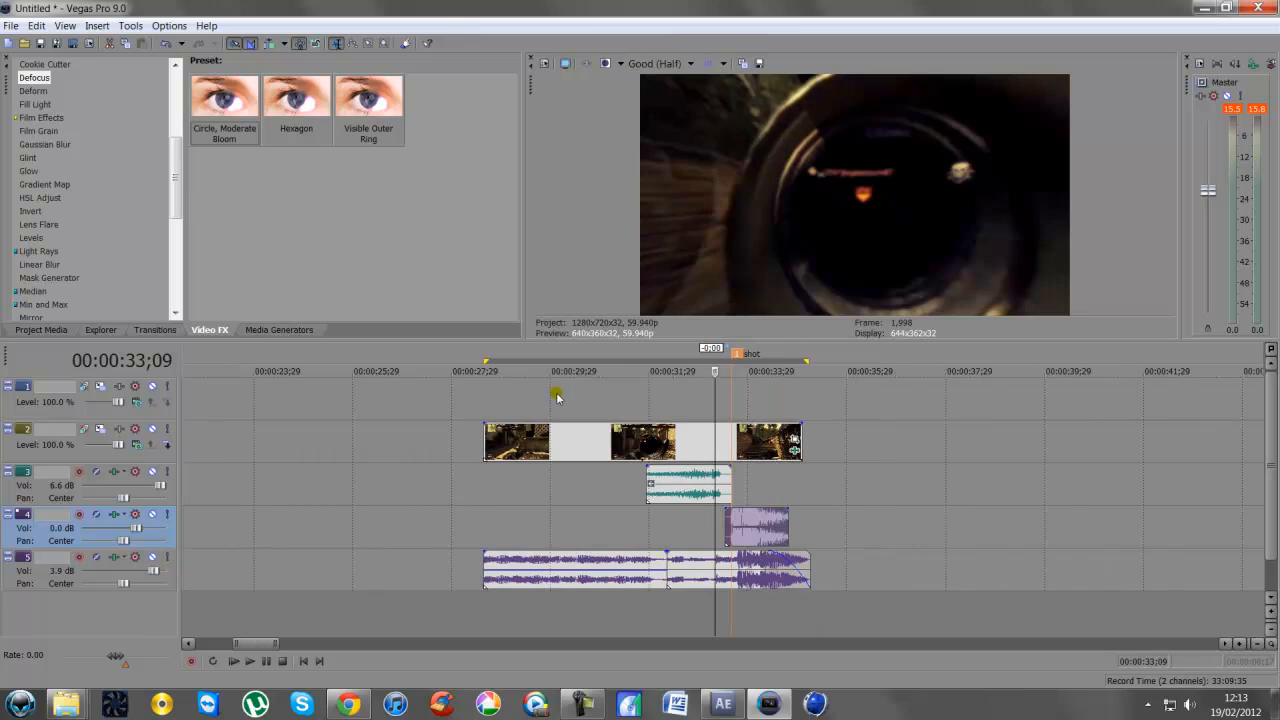
Play the gunshot, whoosh and explosion sequence from just before the gunshot.
click(592, 370)
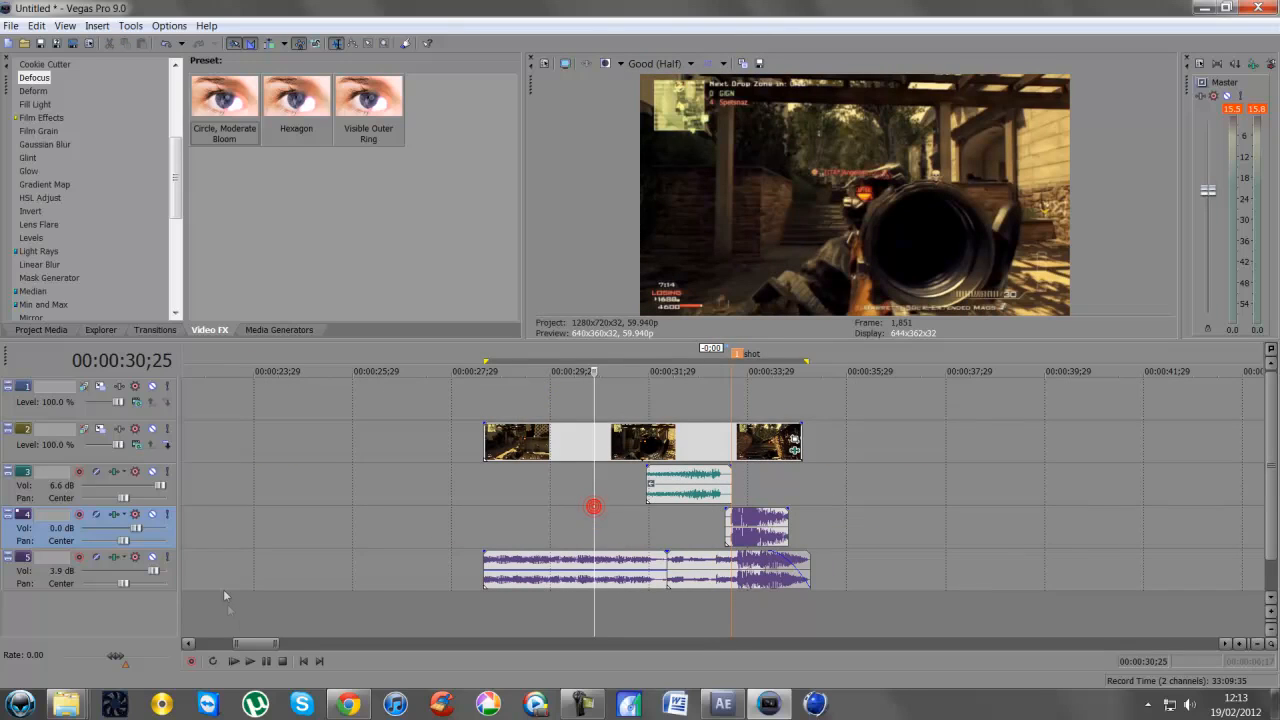
click(232, 660)
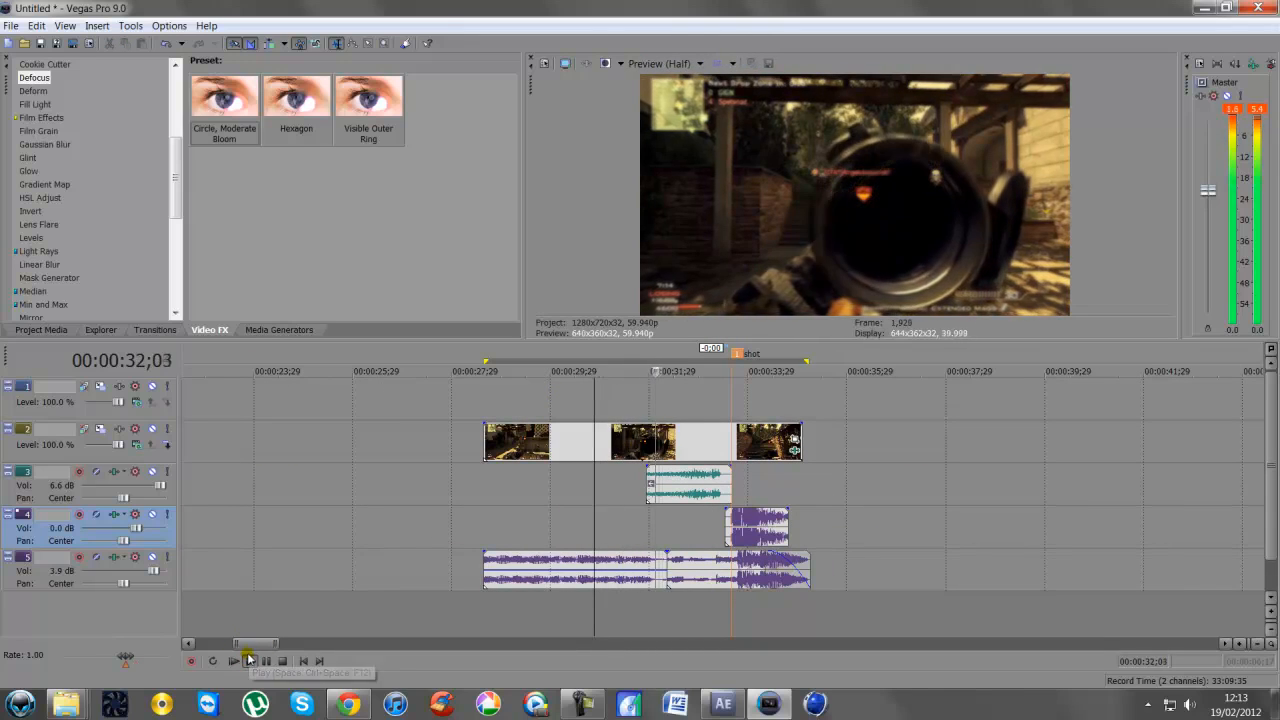
click(232, 660)
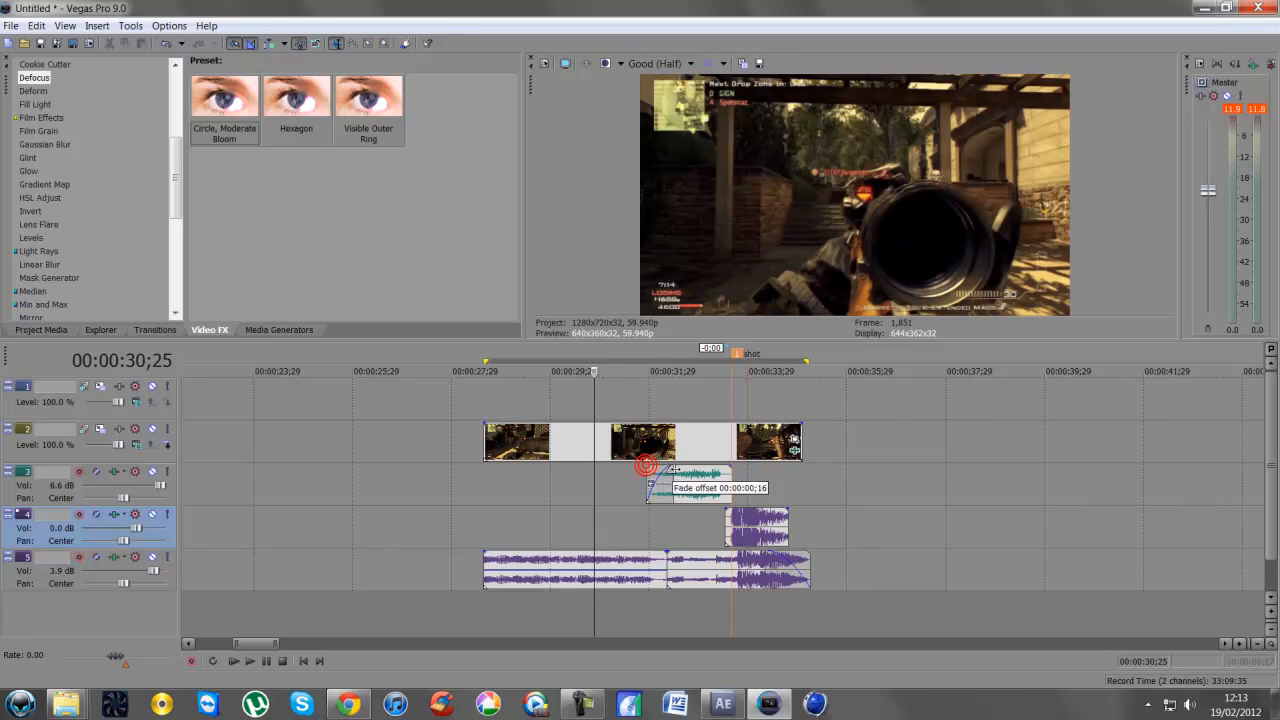
Pull the whoosh clip's top-left fade handle right to give it a fade-in.
drag(644, 464, 676, 470)
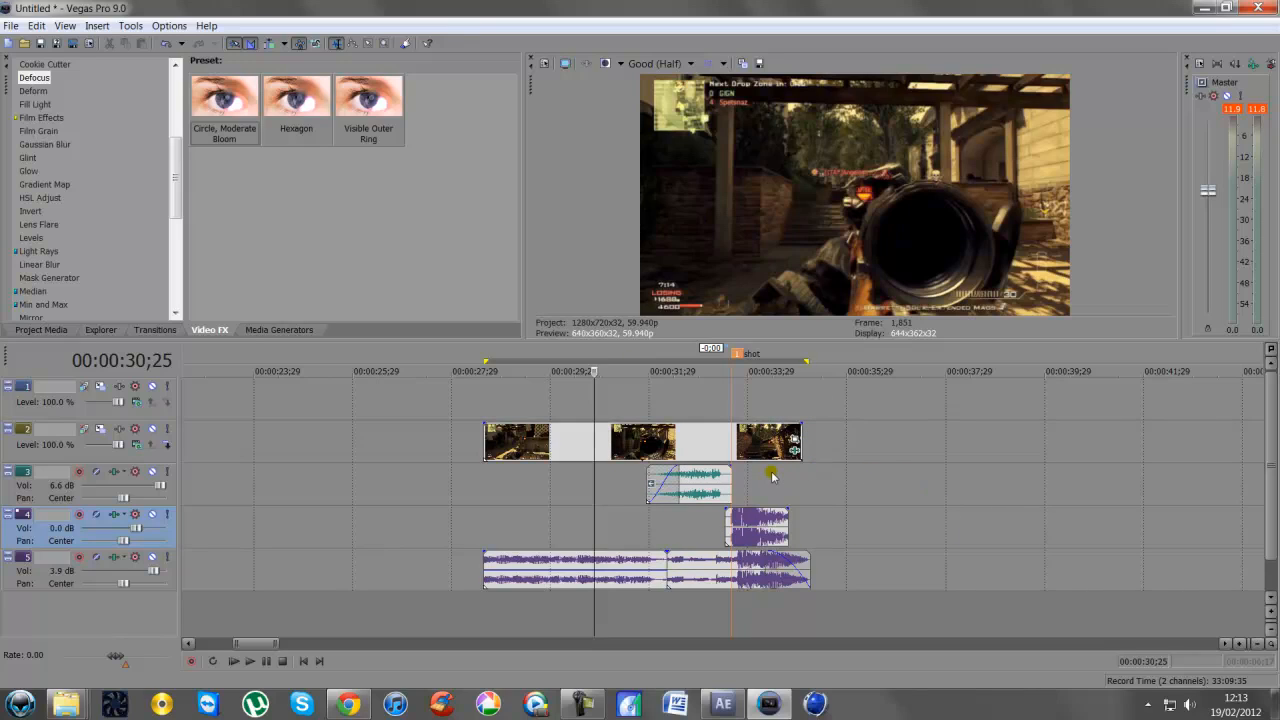
mouse_move(736, 464)
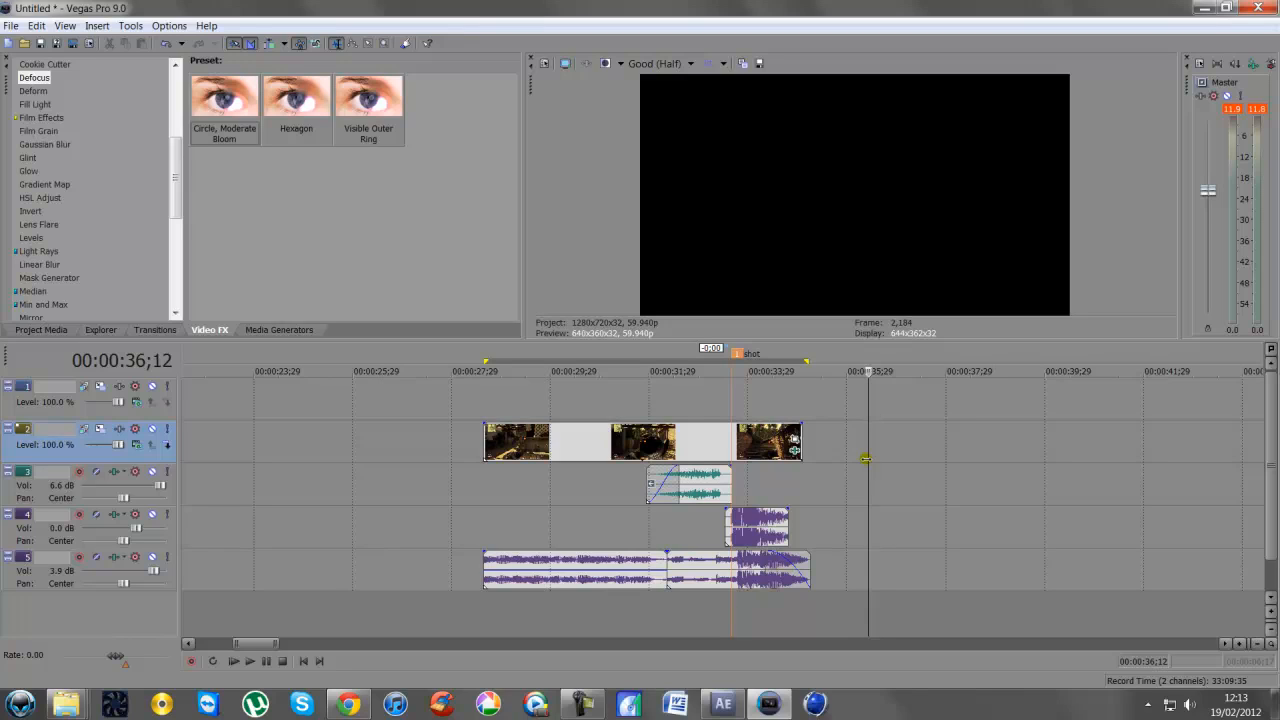
mouse_move(868, 464)
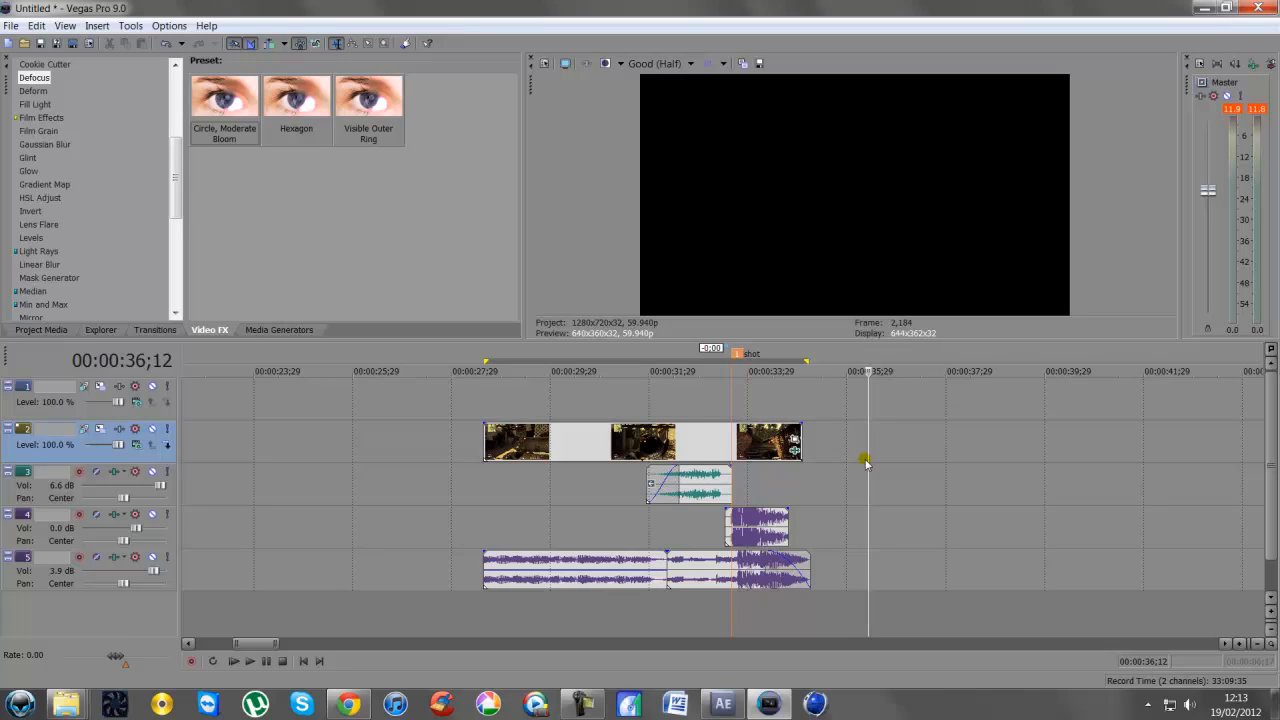
mouse_move(816, 482)
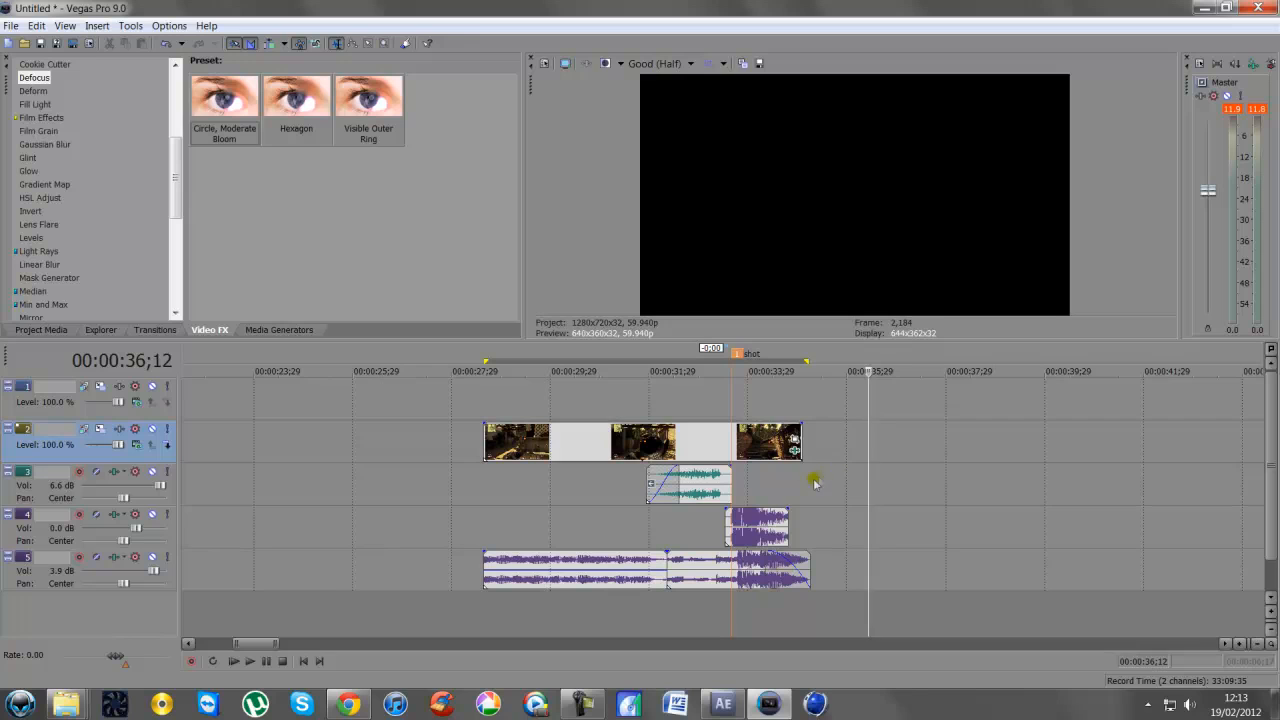